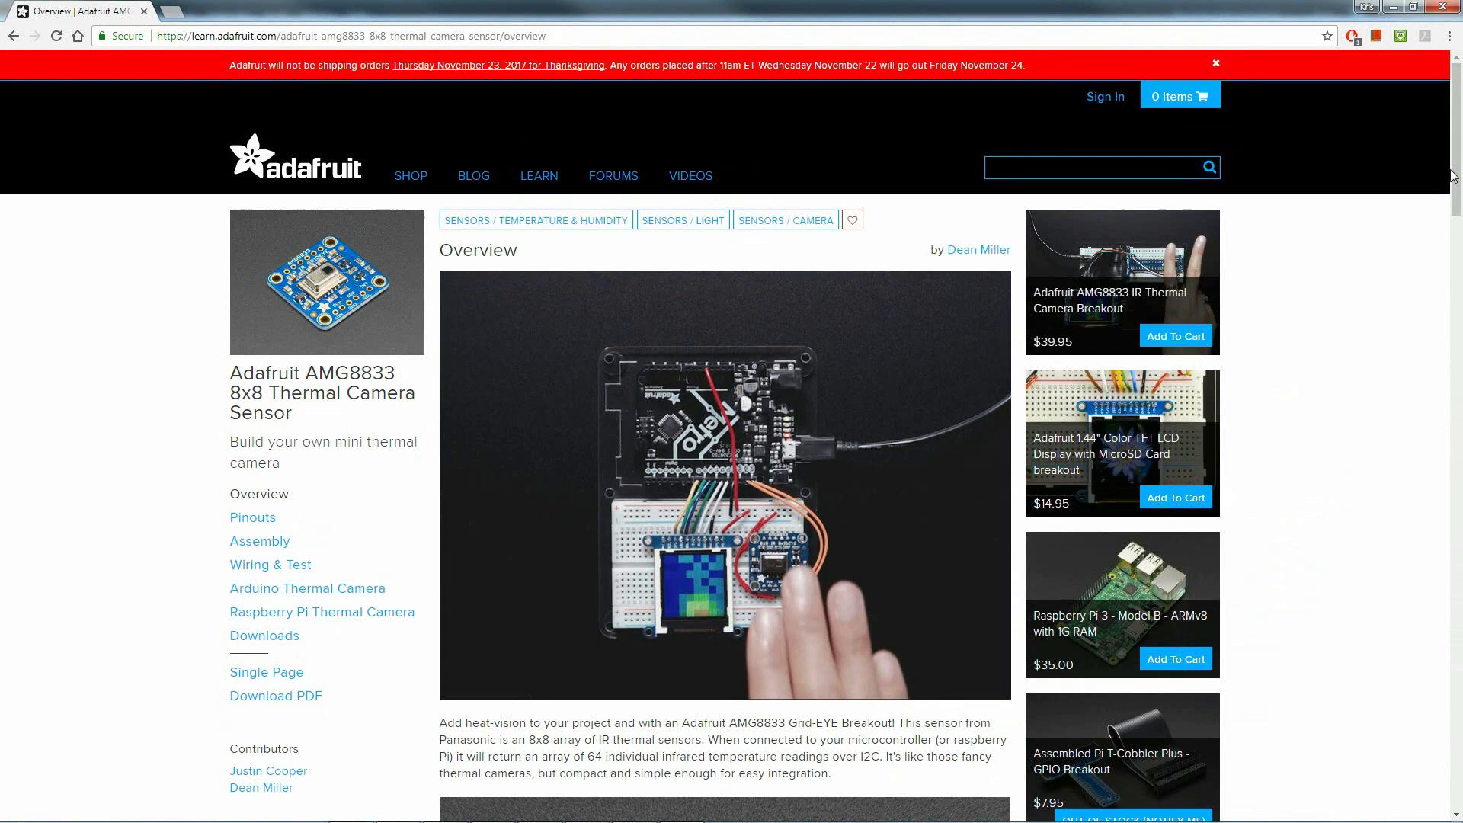
# - Scroll the Overview page past the intro to show the AMG8833 board photo and temperature-range description
pyautogui.click(1217, 63)
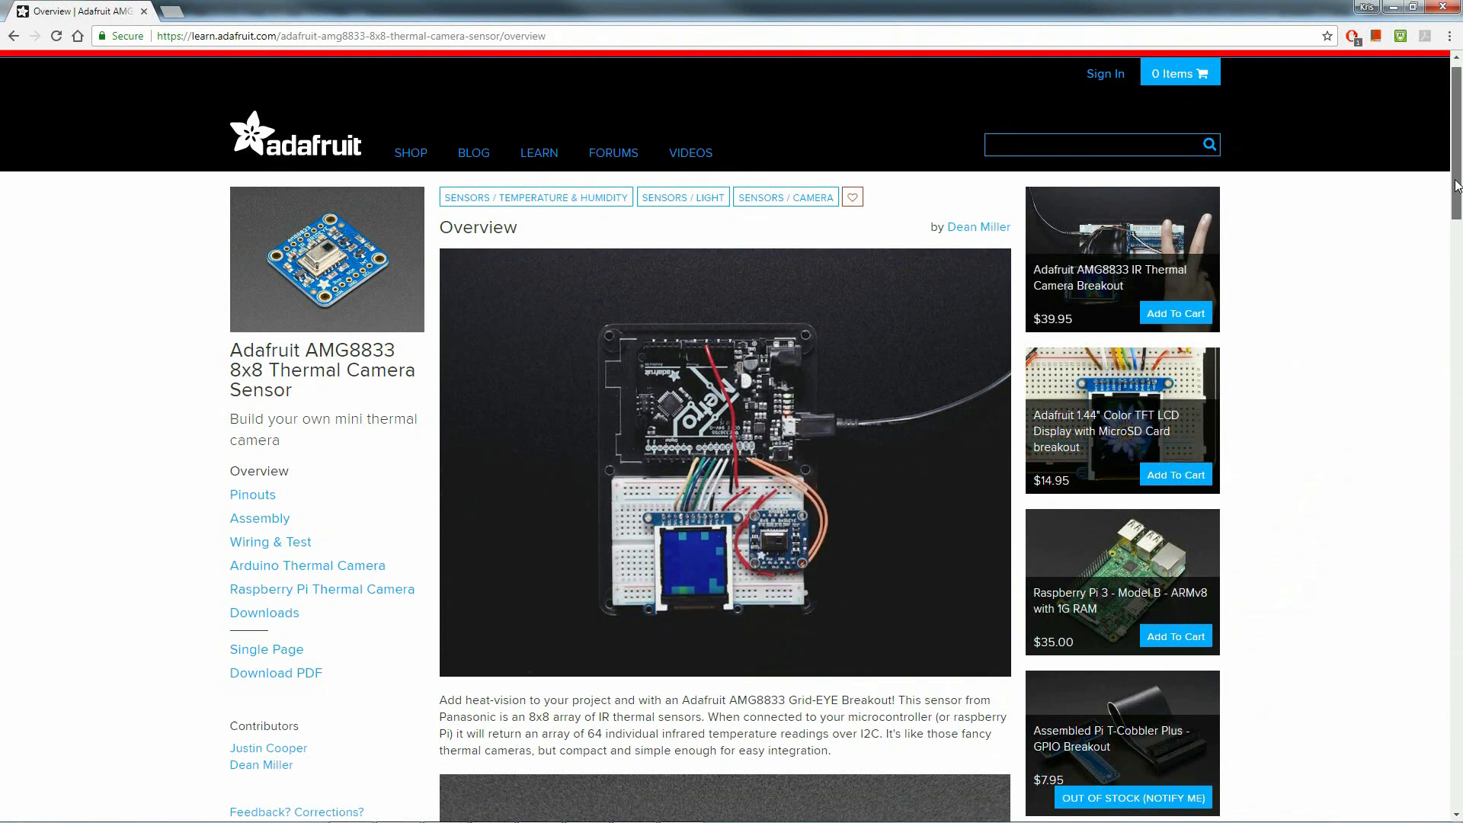
pyautogui.scroll(-3)
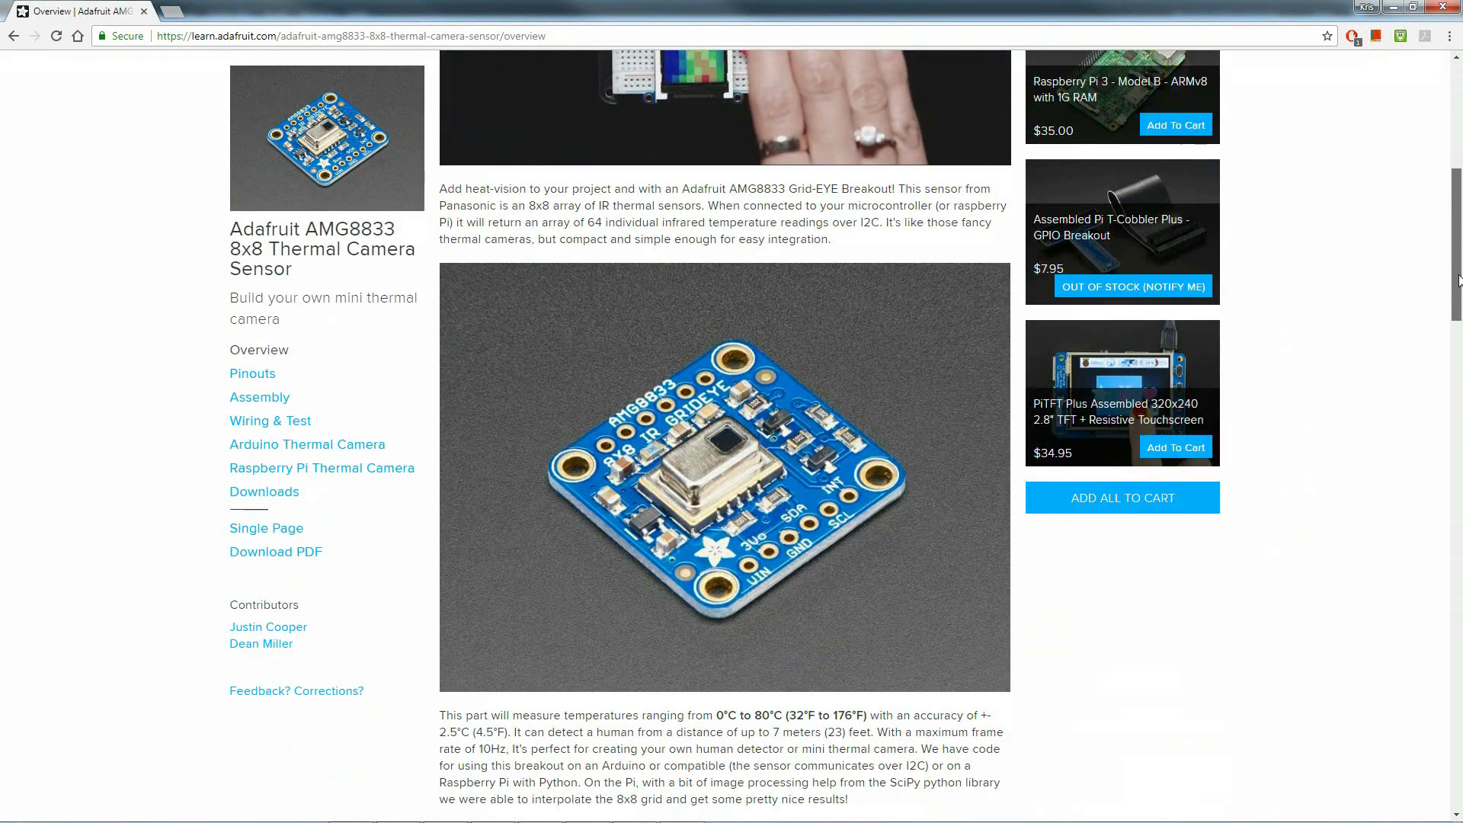